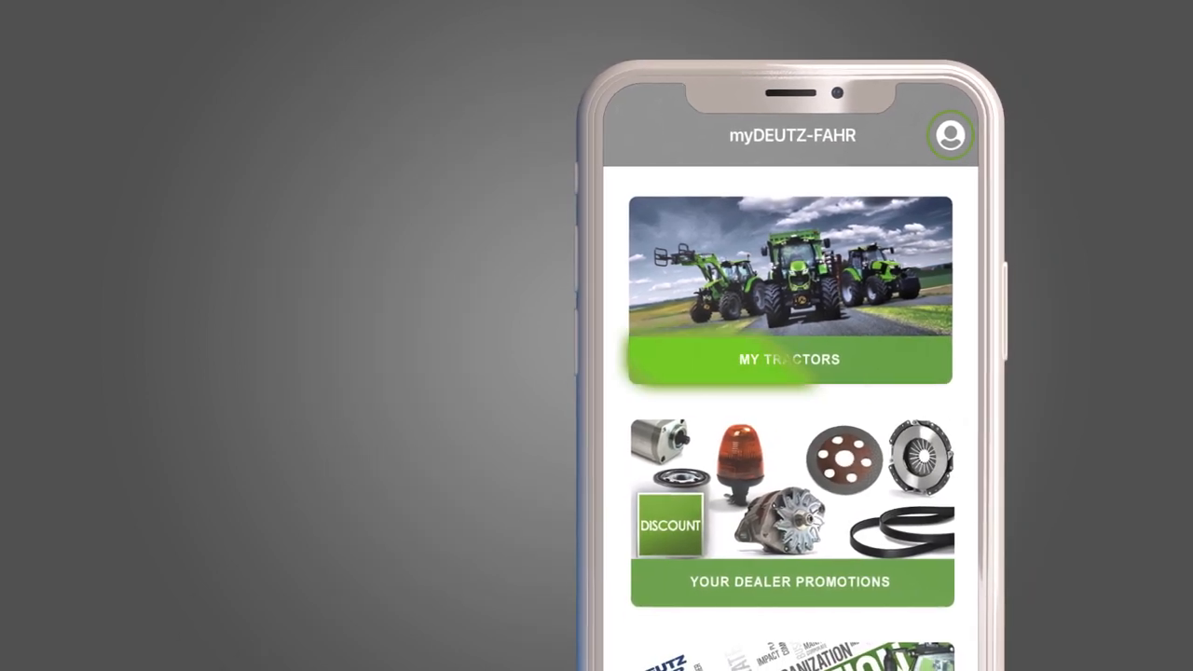
# - Go into MY TRACTORS to reach the Insert VIN screen for a new tractor
pyautogui.click(790, 360)
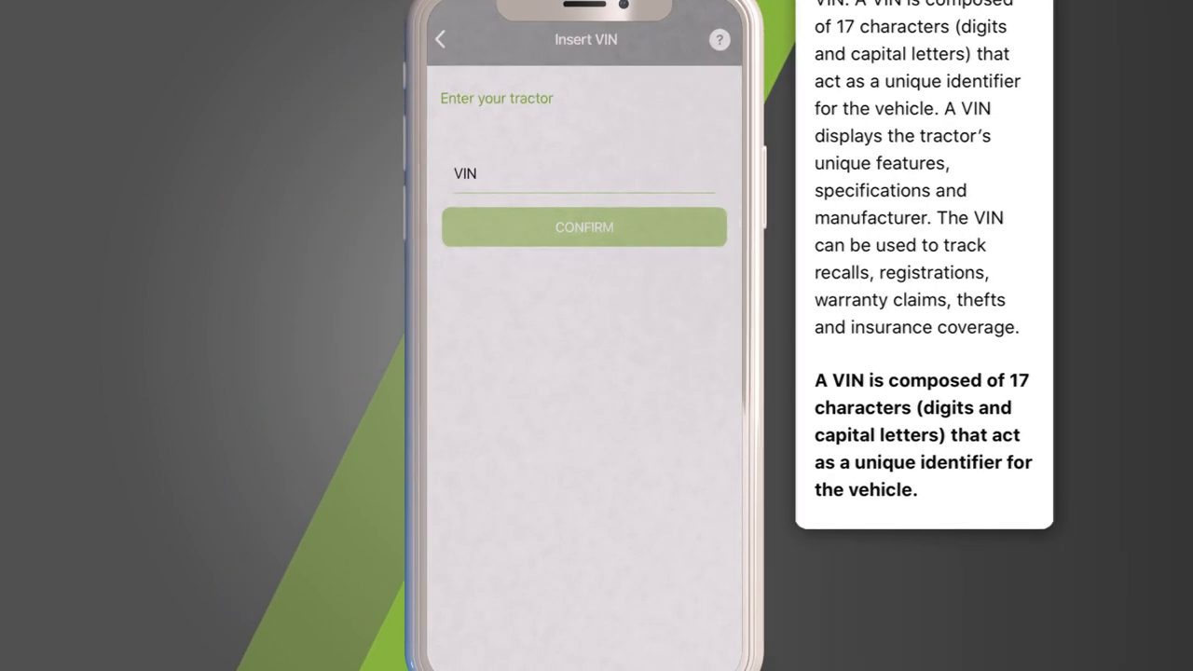
# - Look up VIN 'ABCDE12345F' and add the found 5090.4 DF, confirming it as the model
pyautogui.write('ABCDE12345FGHI678')
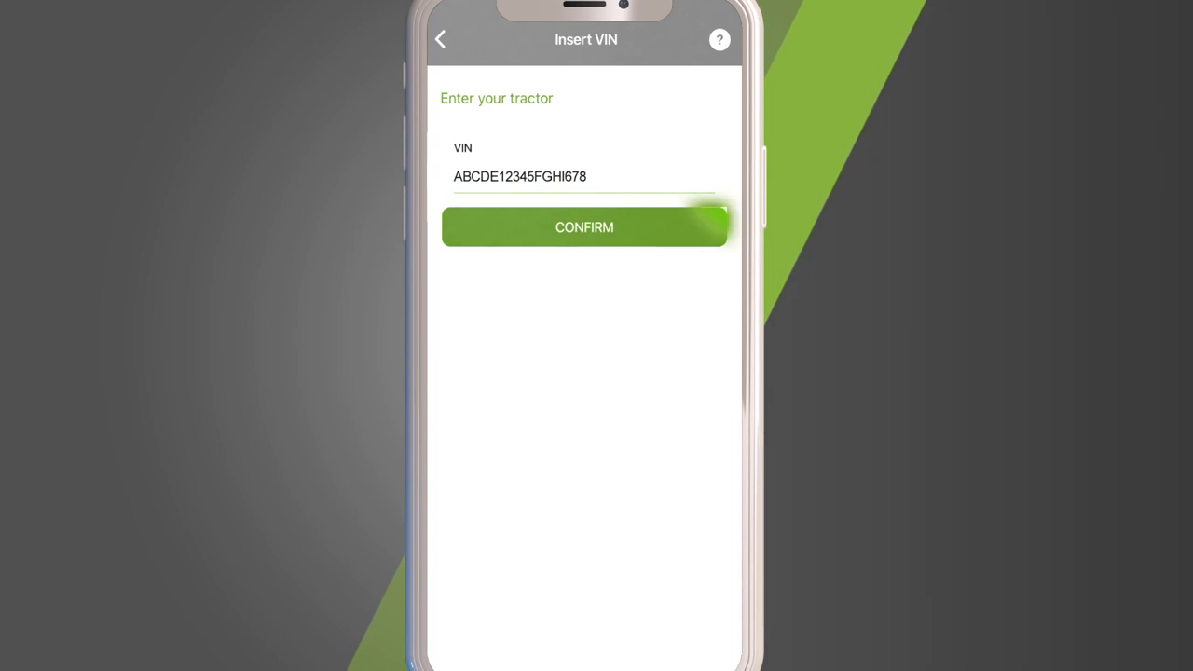
pyautogui.click(585, 228)
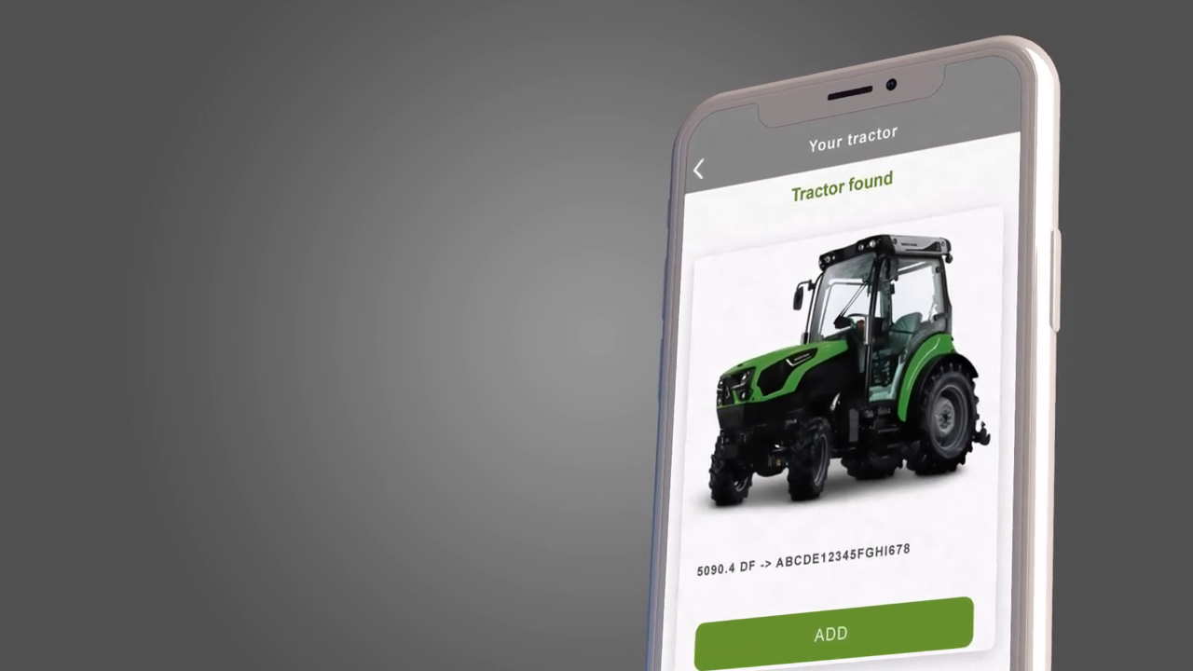
pyautogui.click(831, 632)
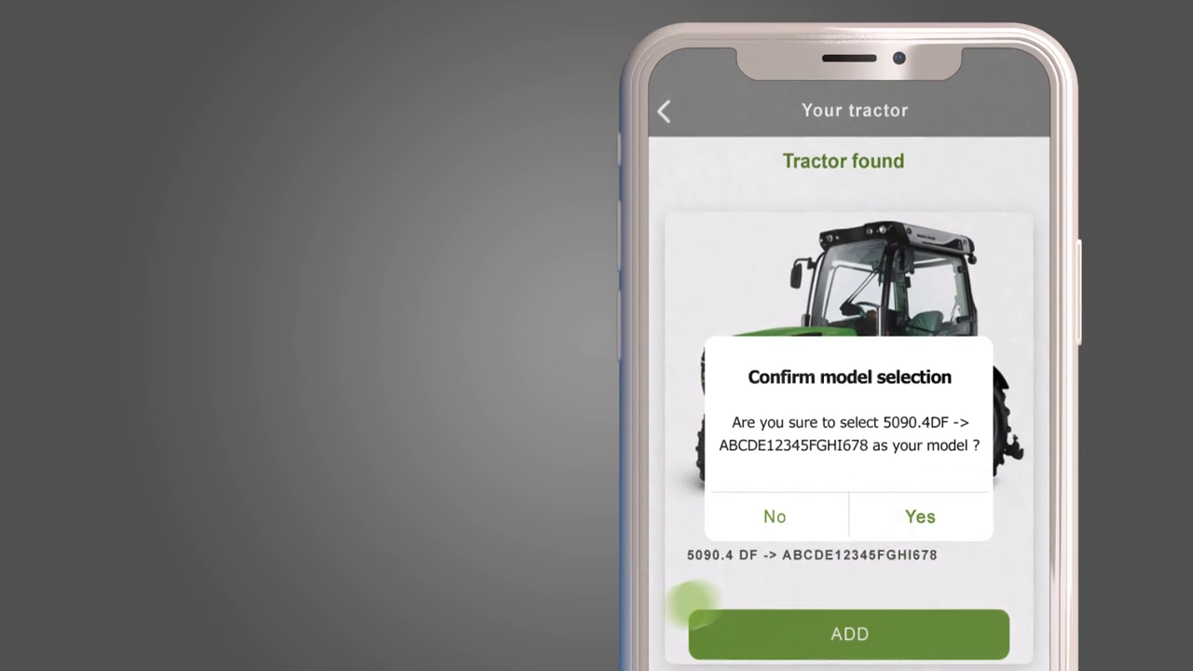
pyautogui.click(918, 514)
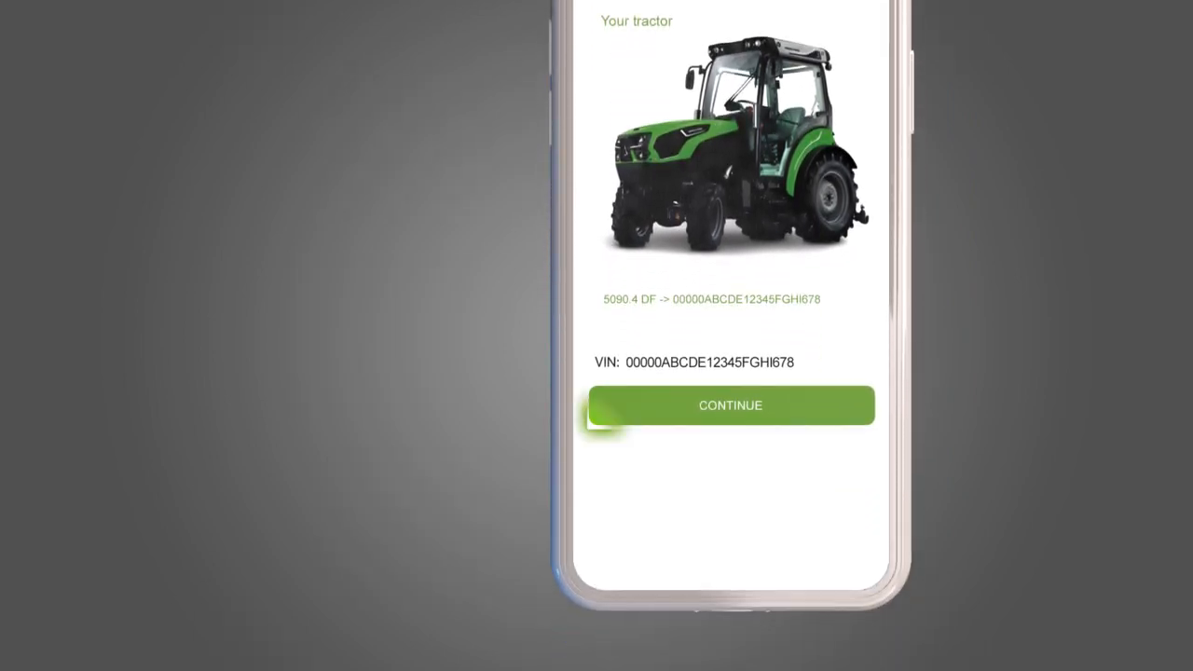
# - Continue to the two-tractor fleet list and bring up the 7230 TTV AGROTRON's details
pyautogui.click(730, 407)
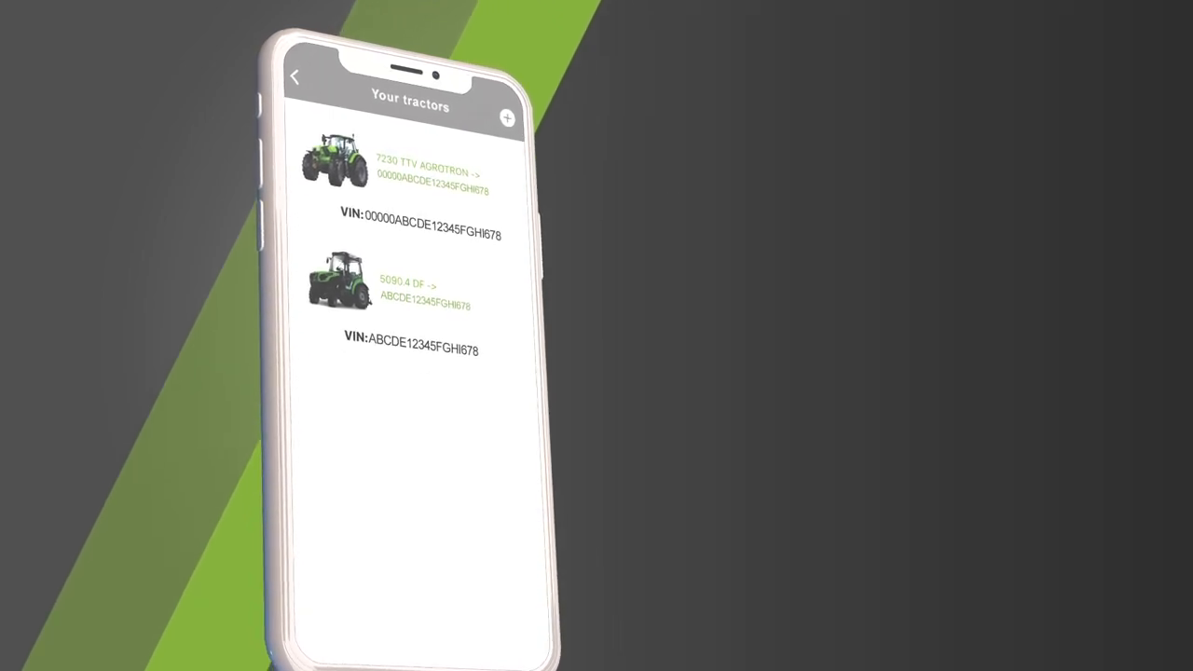
pyautogui.click(364, 201)
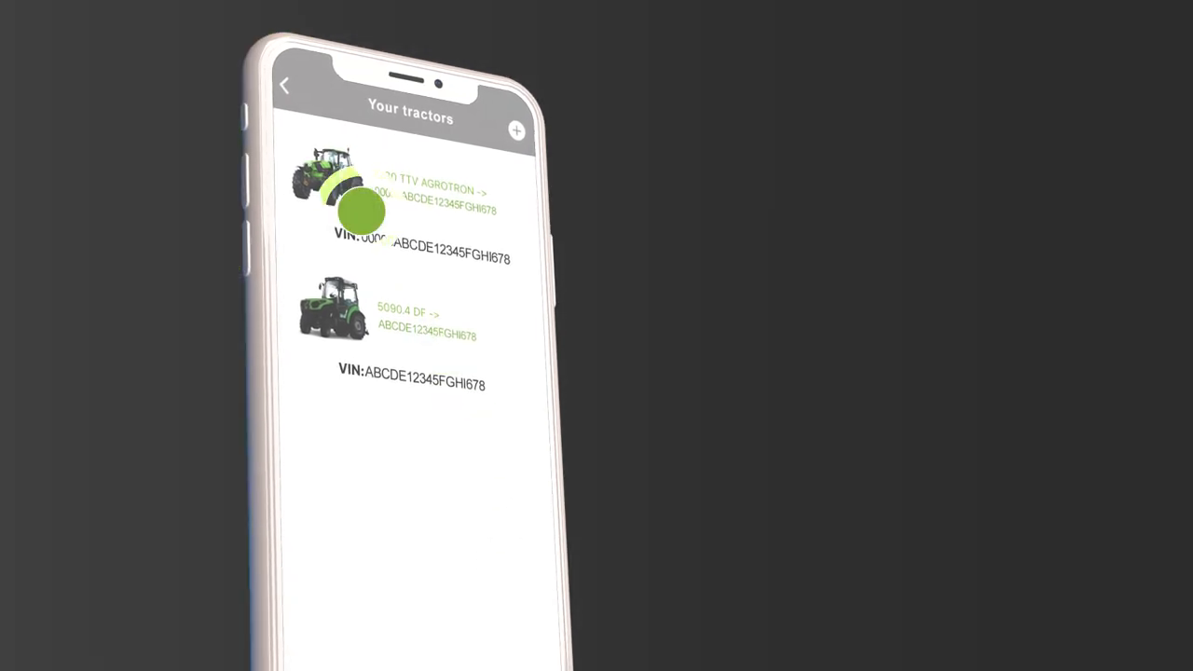
pyautogui.click(363, 206)
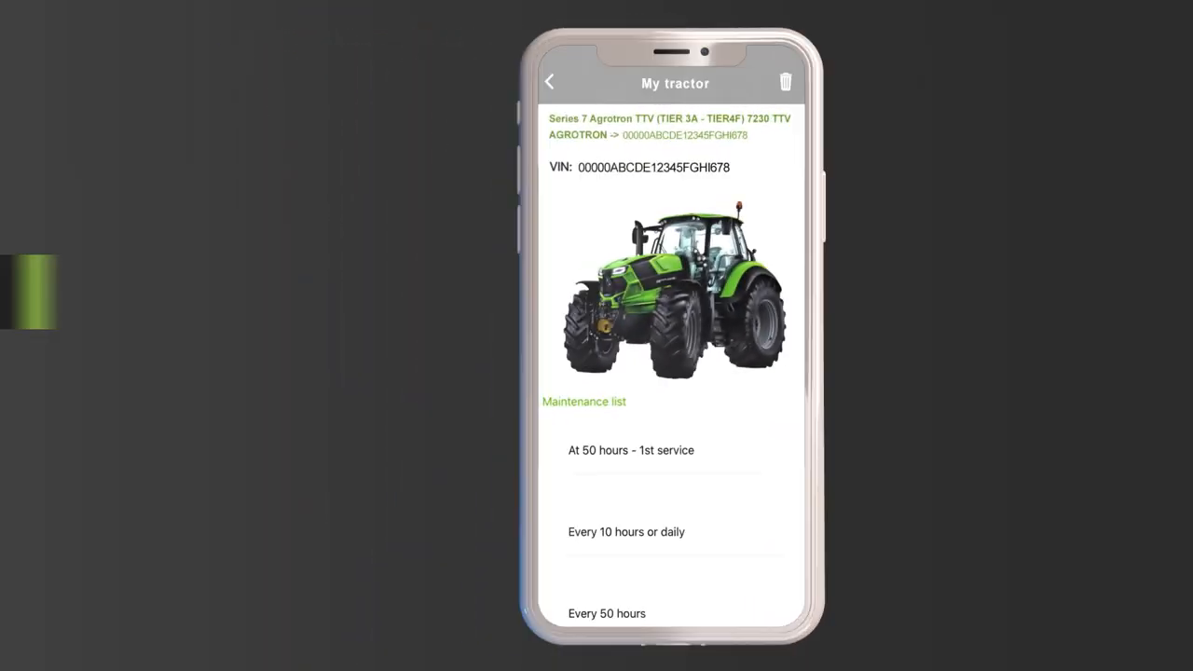
# - Show the 7230 TTV Agrotron's 'Every 500 hours' maintenance task checklist
pyautogui.scroll(-3)
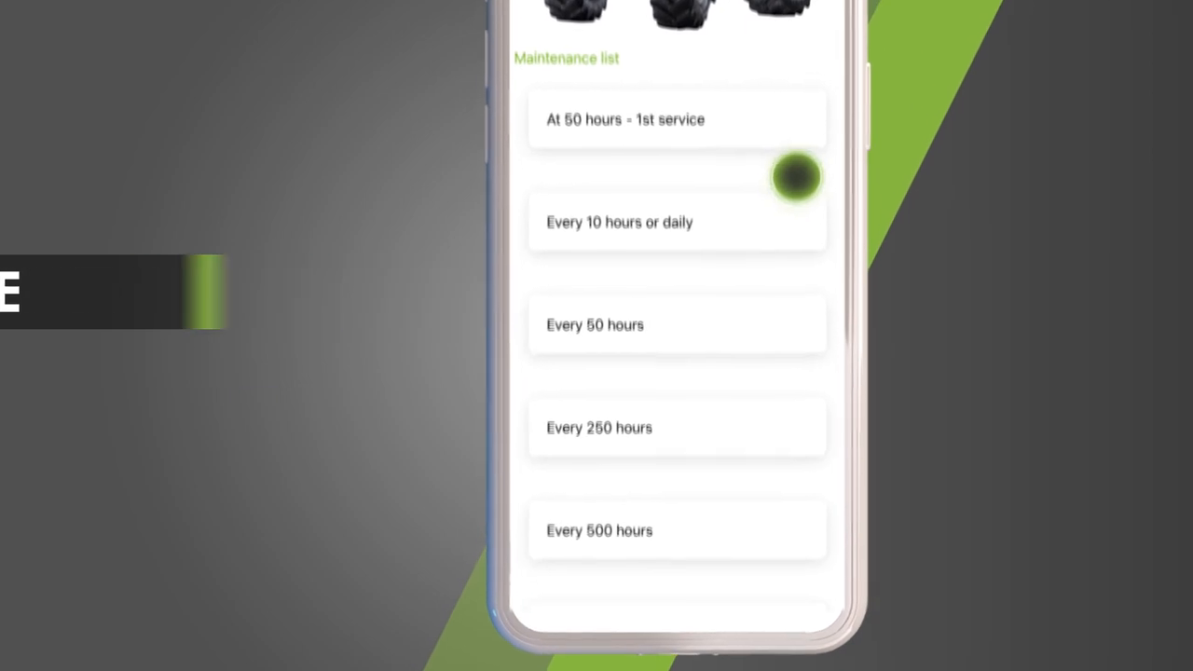
pyautogui.scroll(-3)
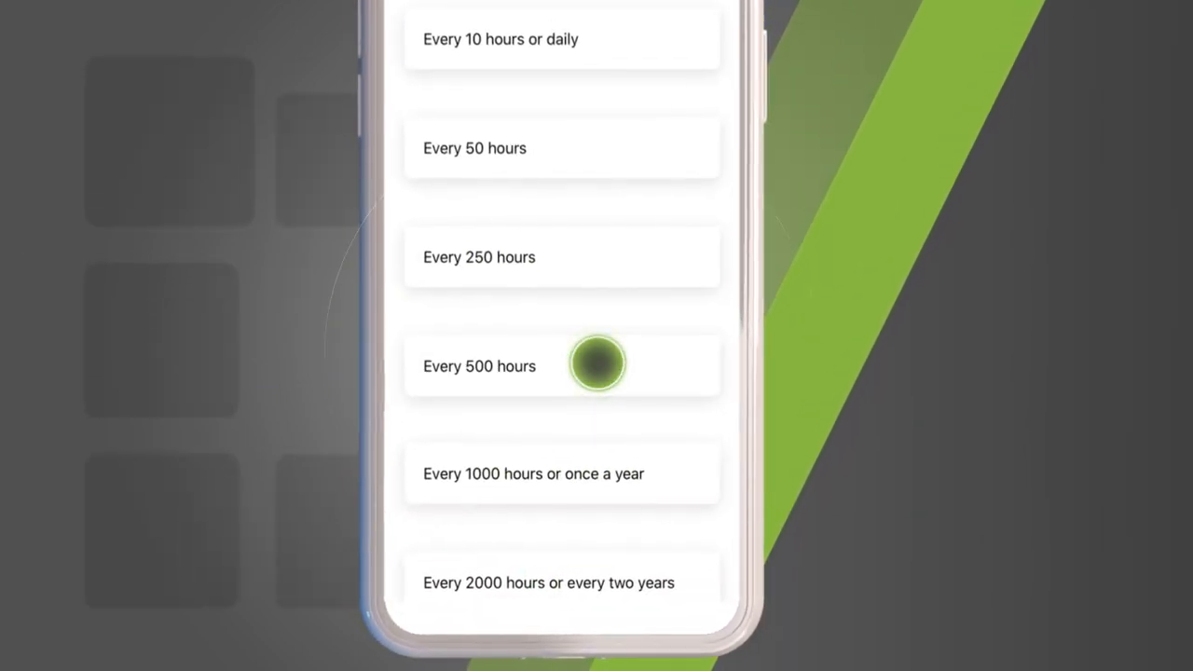
pyautogui.click(563, 366)
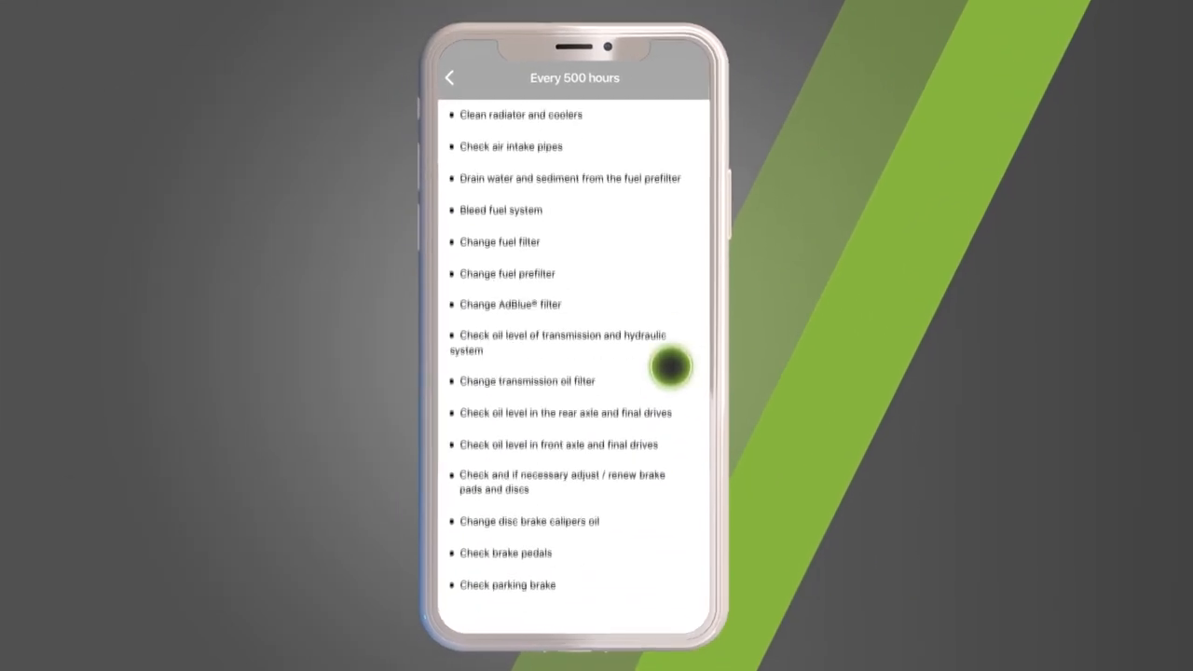
pyautogui.scroll(-3)
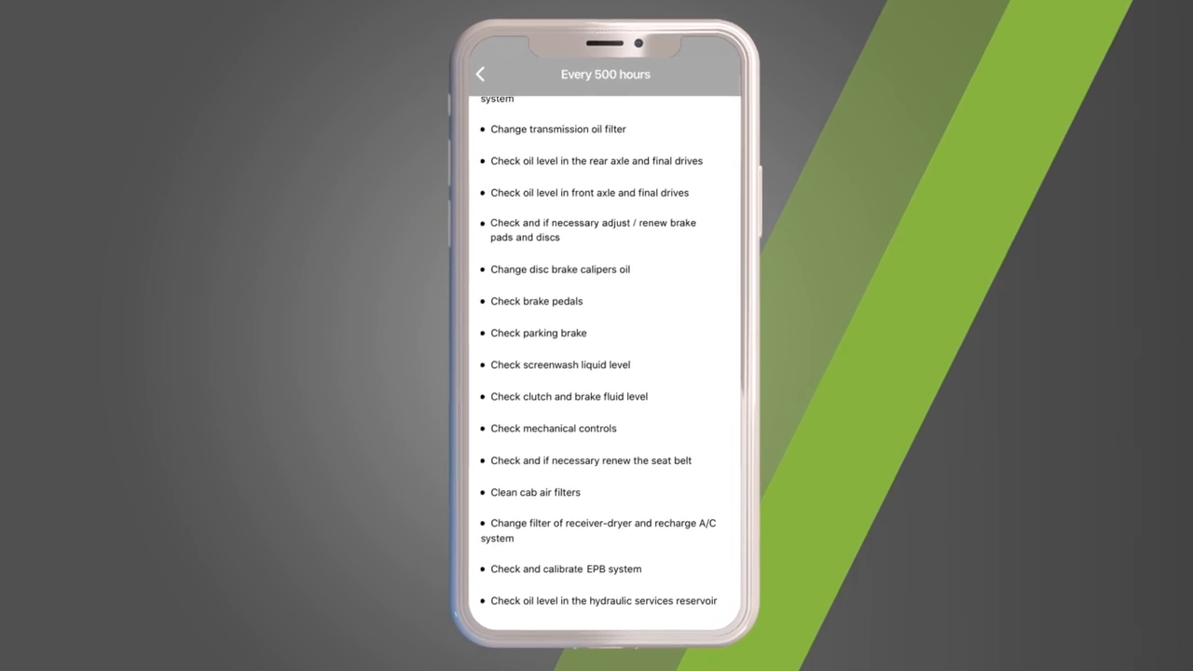